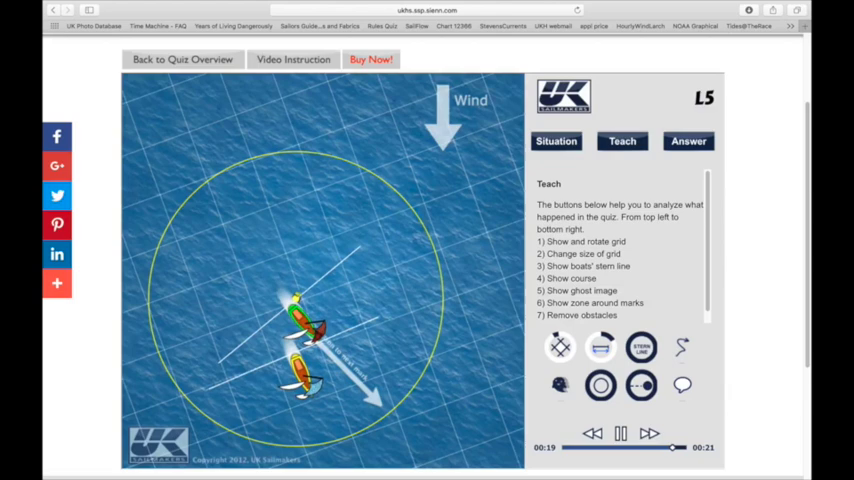
- Show the L5 Facts Found explanation of the Yellow–Green overlap at the mark
{"action": "left_click", "coordinate": [619, 433]}
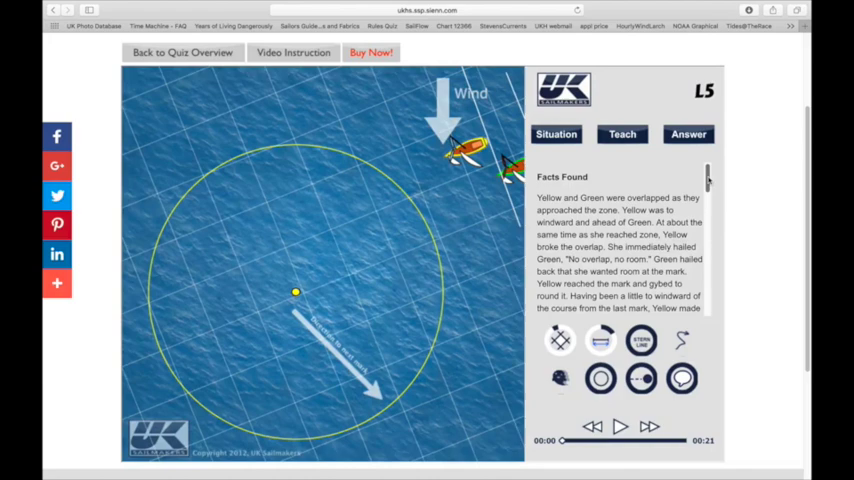
- Scroll the L5 answer through its rulings on Rules 18.2 and 14
{"action": "scroll", "scroll_direction": "down", "scroll_amount": 3}
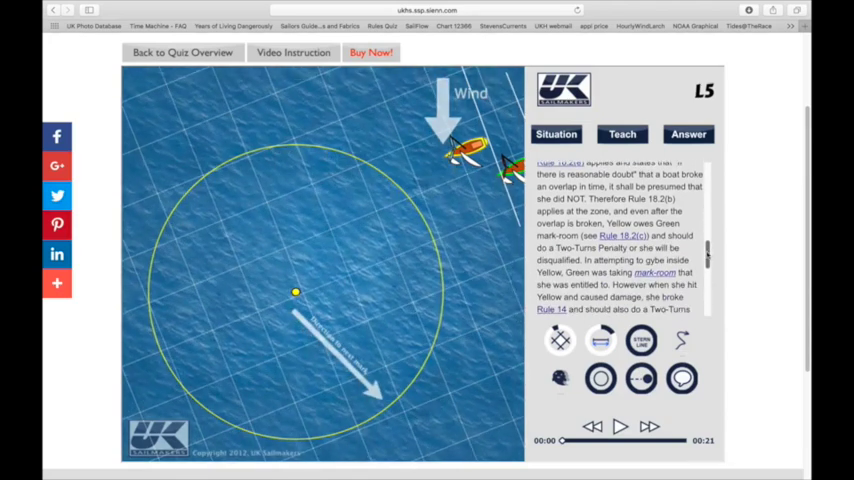
{"action": "scroll", "scroll_direction": "down", "scroll_amount": 3}
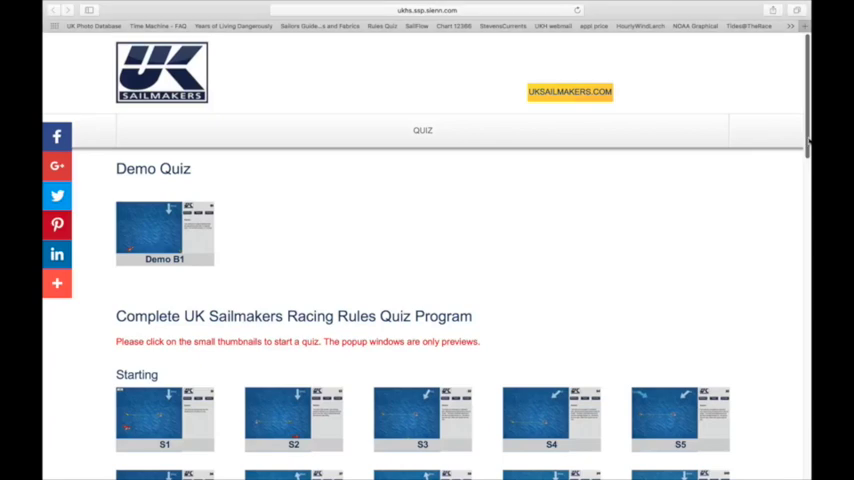
- Scroll past the Starting, Windward, Leeward and When boats meet quiz sets
{"action": "scroll", "scroll_direction": "down", "scroll_amount": 3}
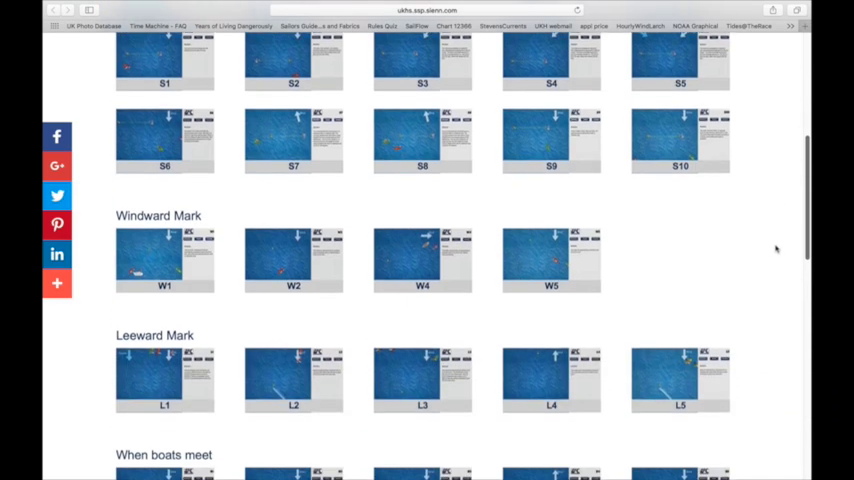
{"action": "scroll", "scroll_direction": "down", "scroll_amount": 3}
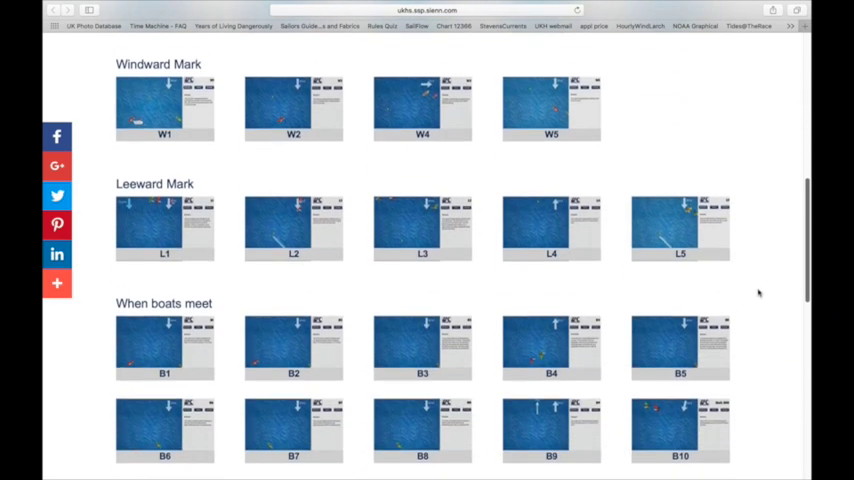
{"action": "scroll", "scroll_direction": "down", "scroll_amount": 3}
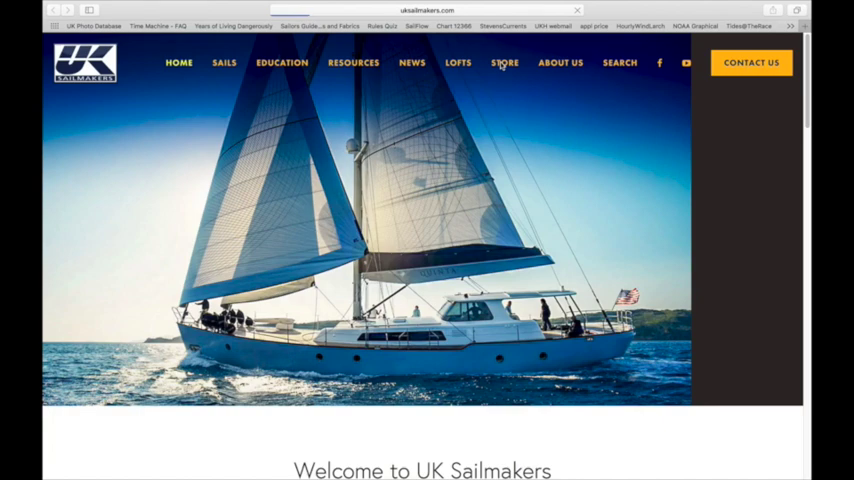
- Browse the UK Sailmakers store and open the $55 Rules Quiz 2017-2020 product page
{"action": "left_click", "coordinate": [504, 62]}
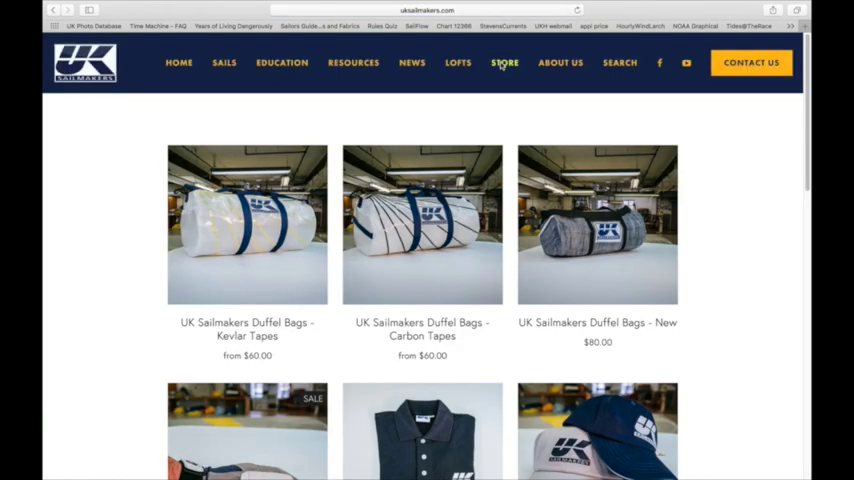
{"action": "scroll", "scroll_direction": "down", "scroll_amount": 3}
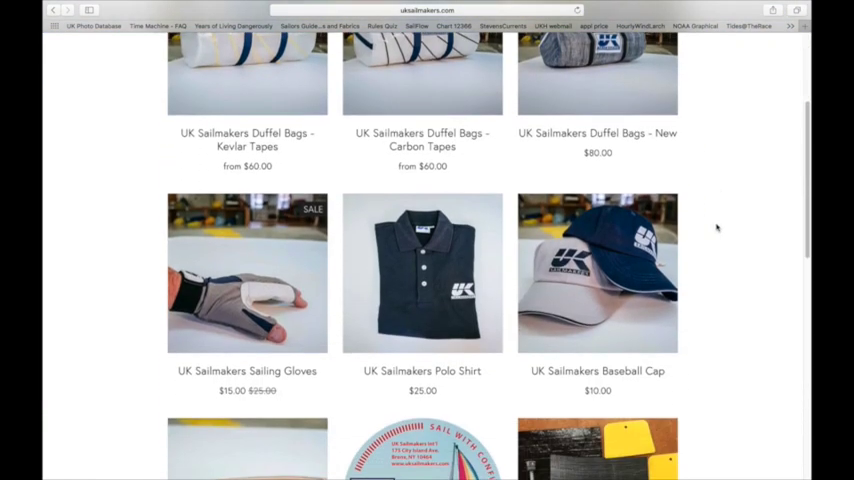
{"action": "scroll", "scroll_direction": "down", "scroll_amount": 3}
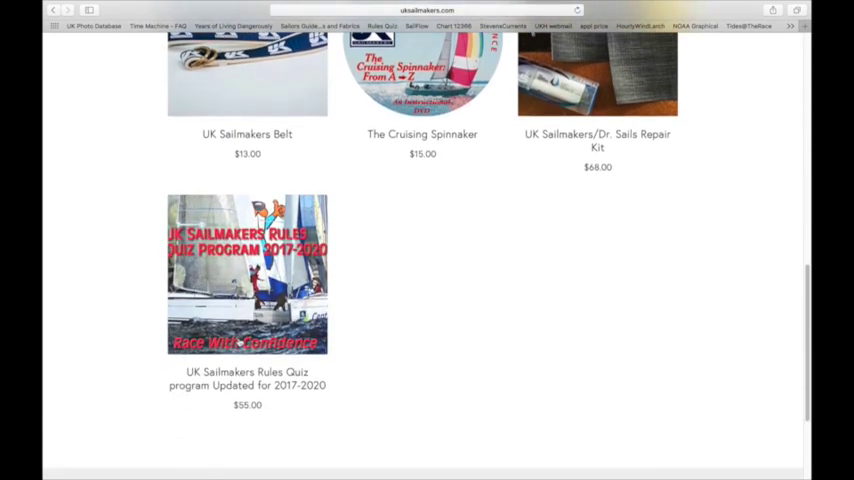
{"action": "left_click", "coordinate": [247, 274]}
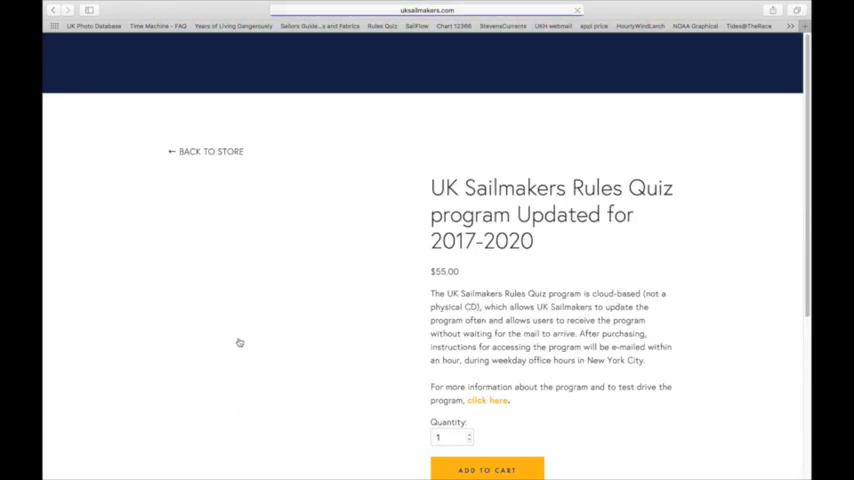